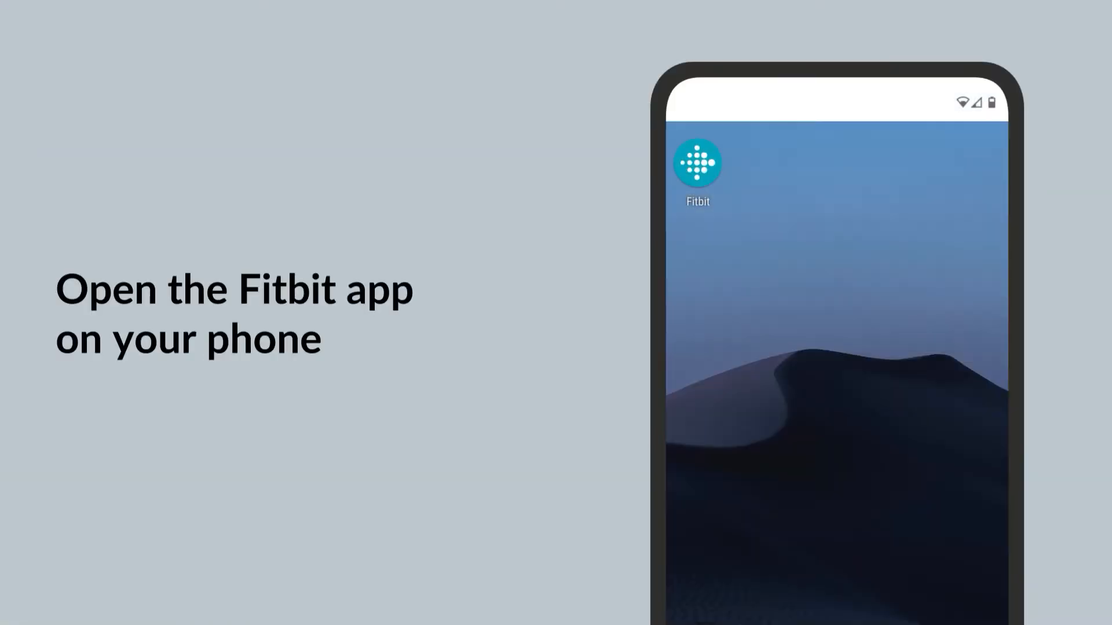
Launch the Fitbit app from the phone's home screen to reach the Today dashboard.
{"action": "left_click", "coordinate": [697, 164]}
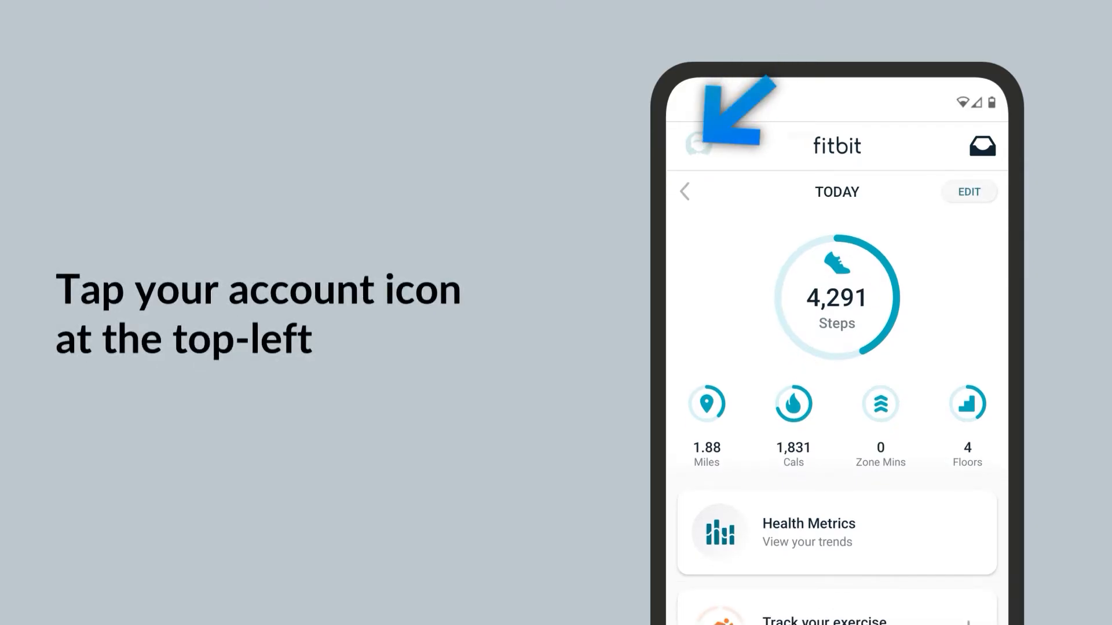
Go to the Account page and reach App Settings in its Settings list.
{"action": "left_click", "coordinate": [698, 145]}
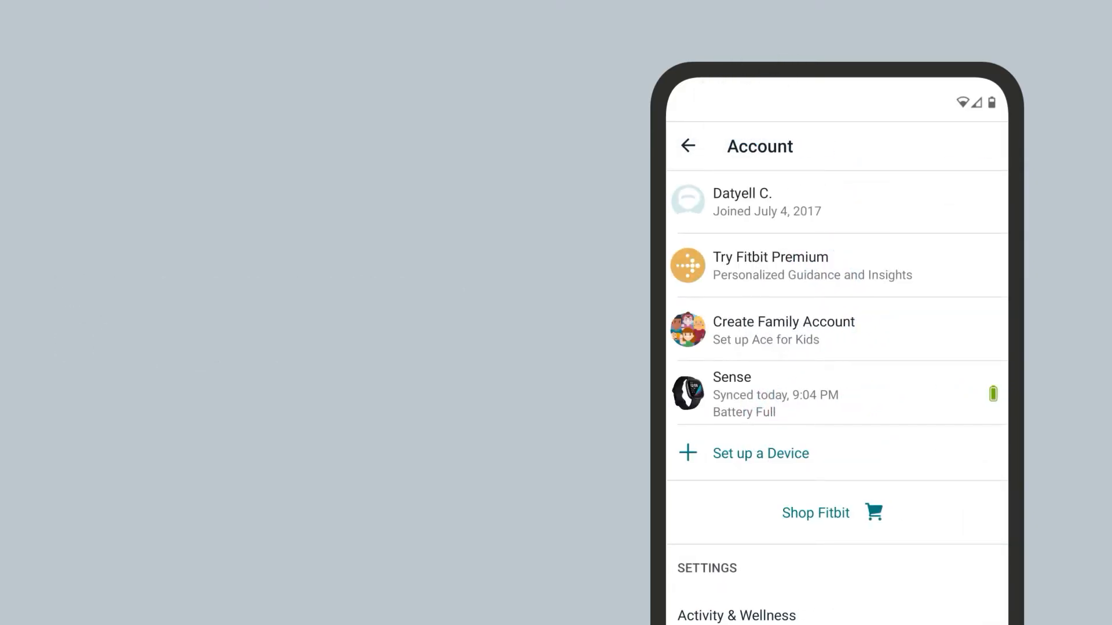
{"action": "scroll", "scroll_direction": "down", "scroll_amount": 3}
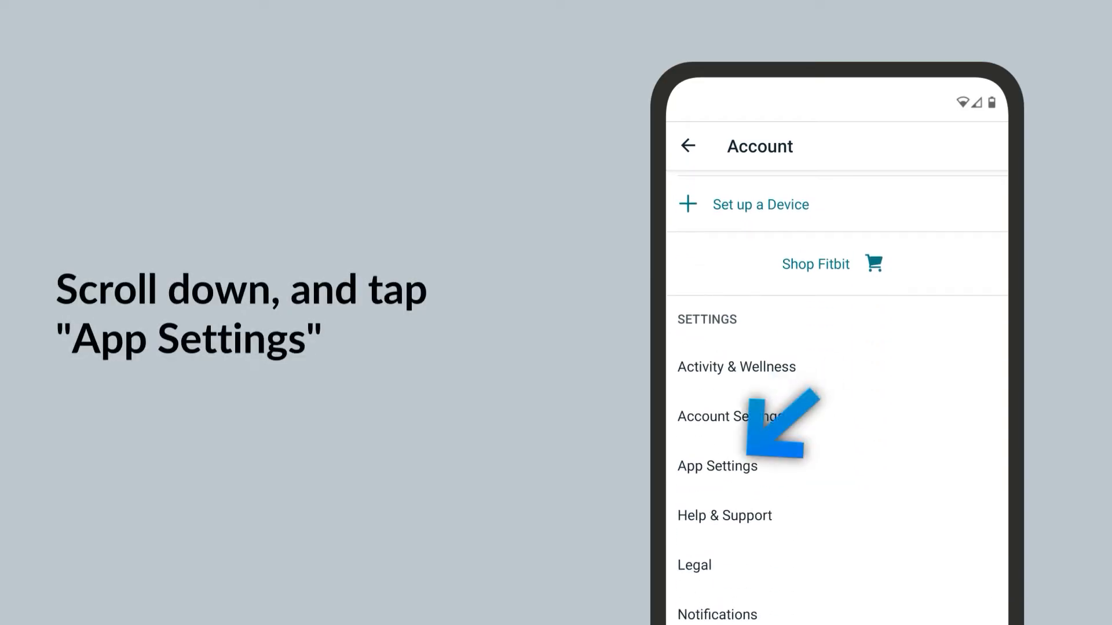
{"action": "left_click", "coordinate": [717, 467]}
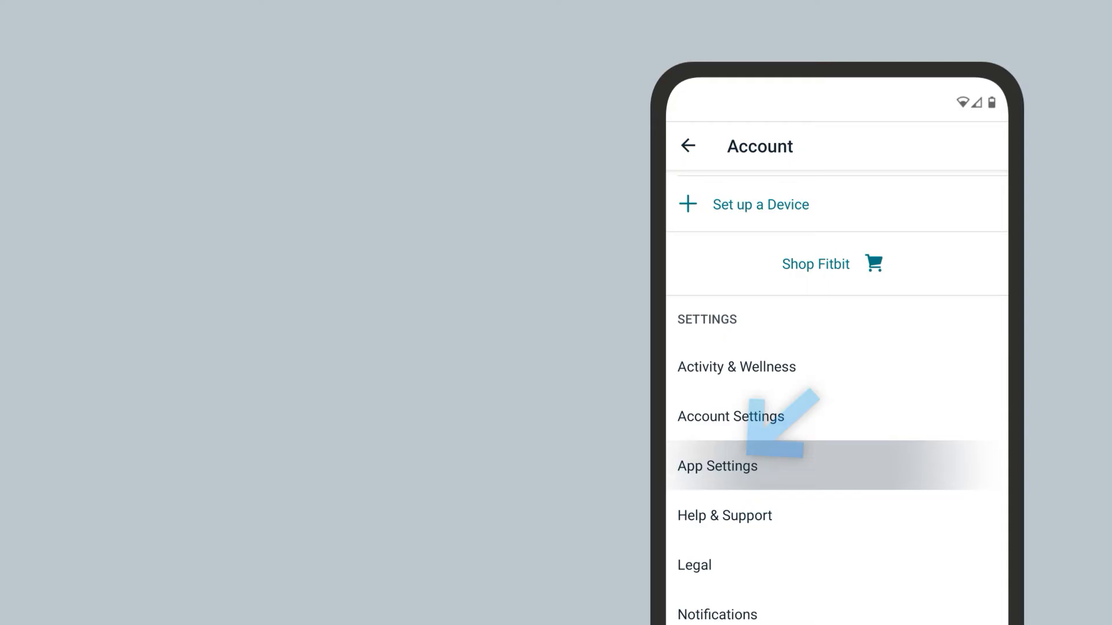
Change Clock Display Time from 12 Hour to 24 Hour in App Settings.
{"action": "left_click", "coordinate": [716, 465]}
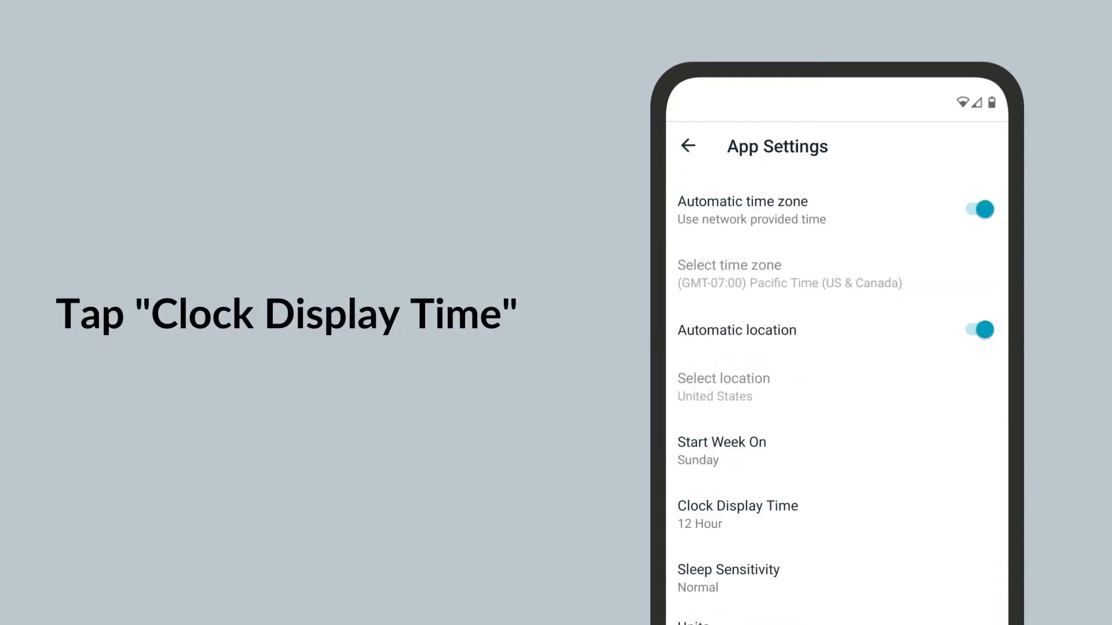
{"action": "left_click", "coordinate": [736, 506]}
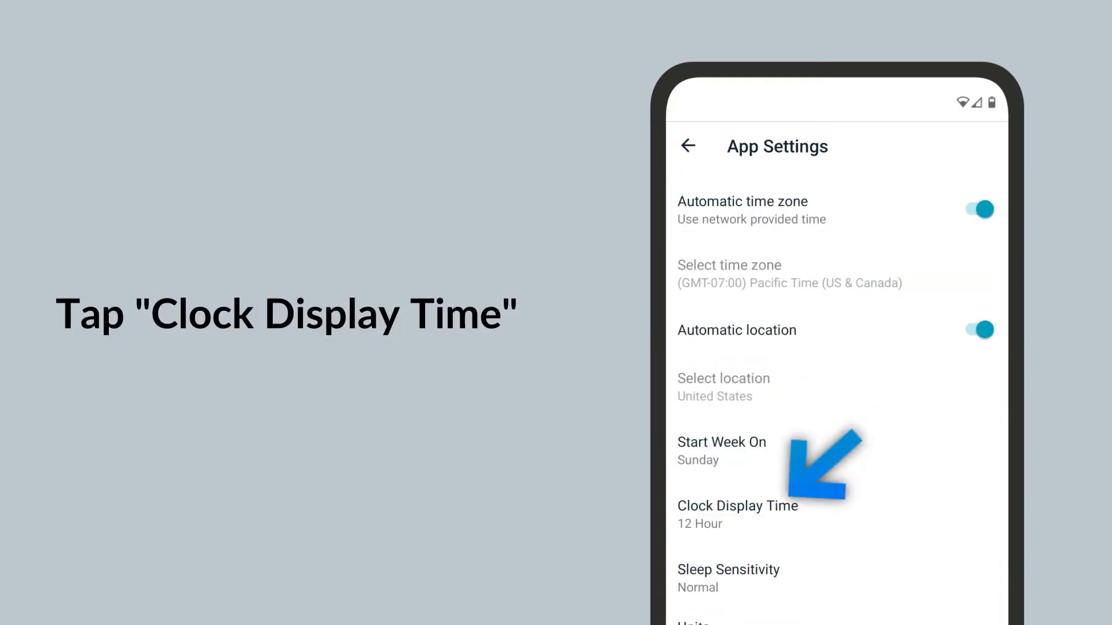
{"action": "left_click", "coordinate": [737, 506]}
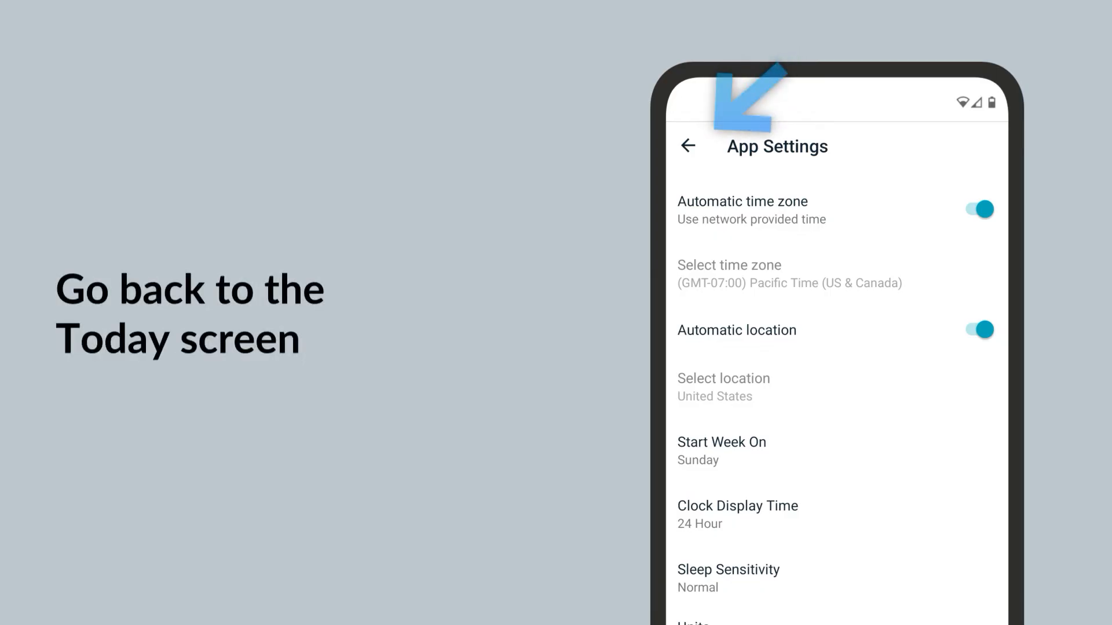
Return to the Today screen and pull down to sync the 24 Hour setting to the watch.
{"action": "left_click", "coordinate": [687, 145]}
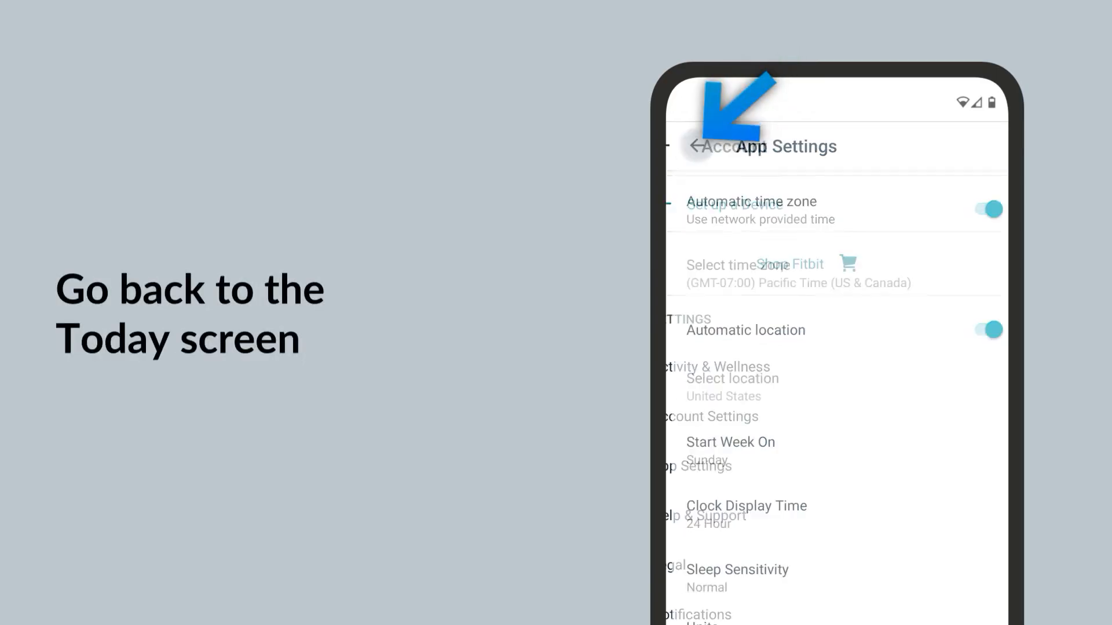
{"action": "left_click", "coordinate": [687, 145]}
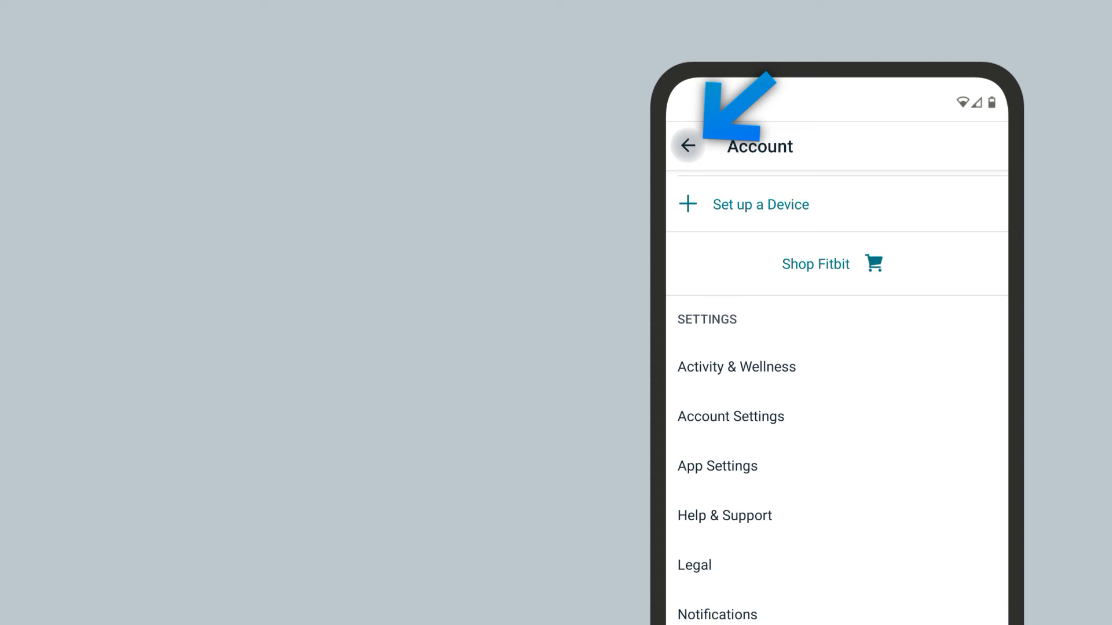
{"action": "left_click", "coordinate": [687, 146]}
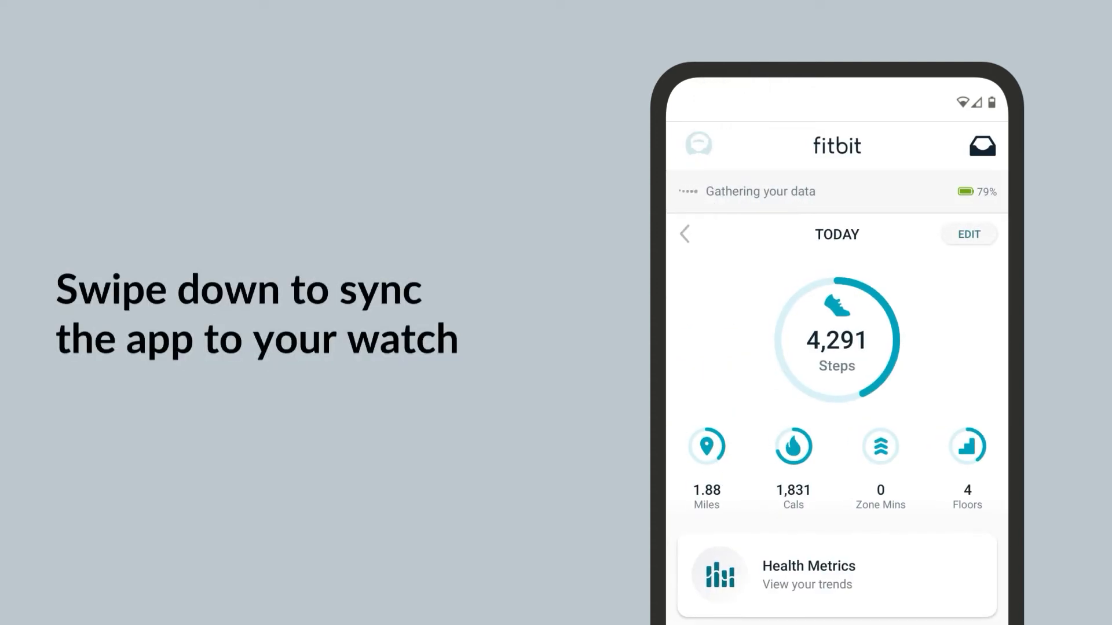
{"action": "left_click_drag", "start_coordinate": [836, 284], "coordinate": [836, 397]}
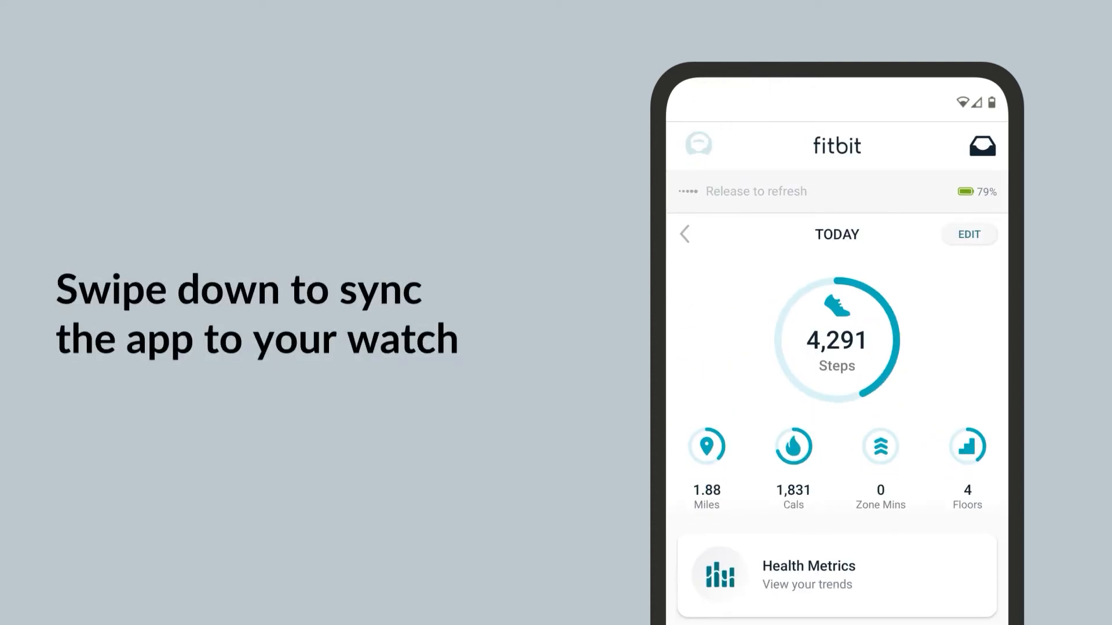